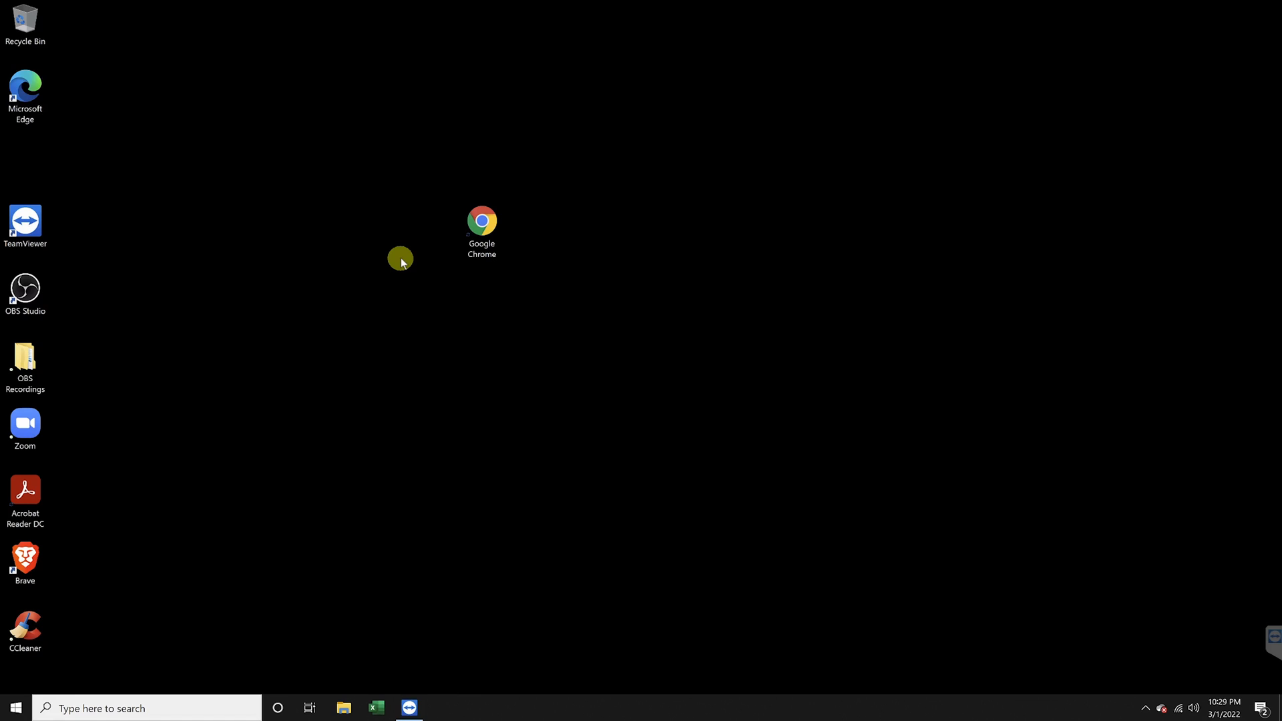
Step: Launch Chrome from its desktop shortcut and open a new Incognito window the manual way
{"action": "left_click", "coordinate": [482, 220]}
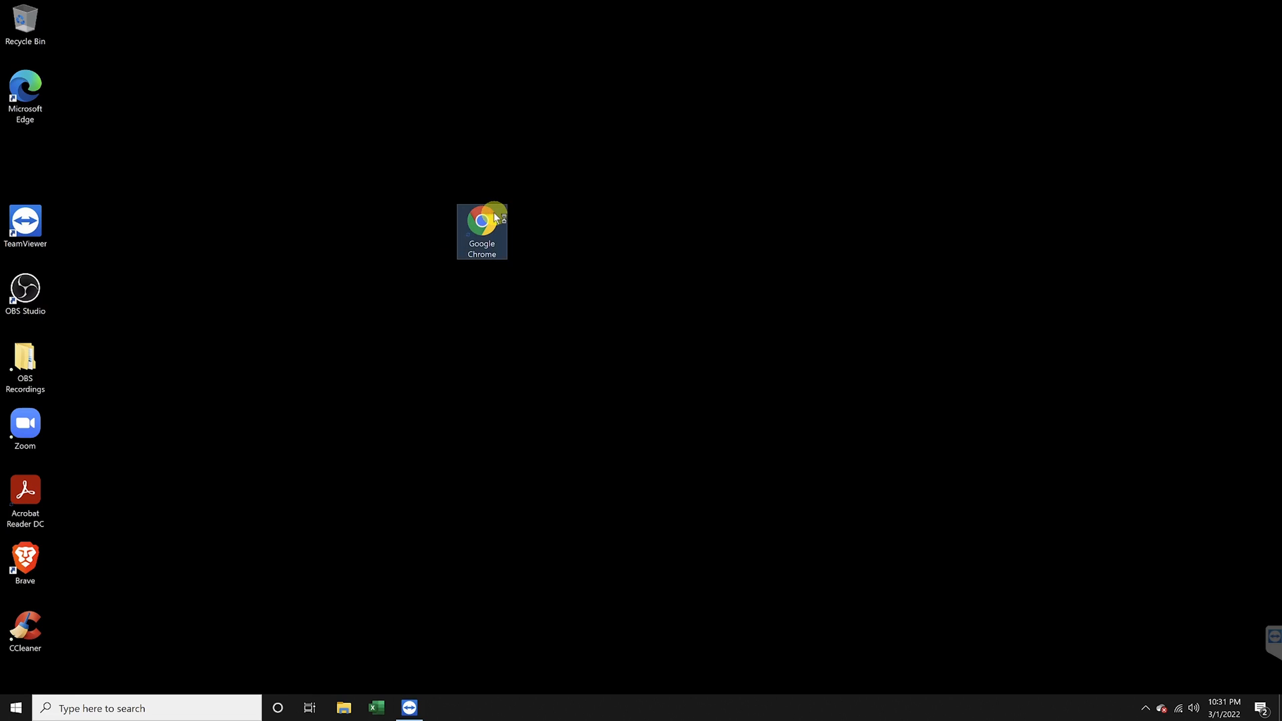
{"action": "double_click", "coordinate": [480, 225]}
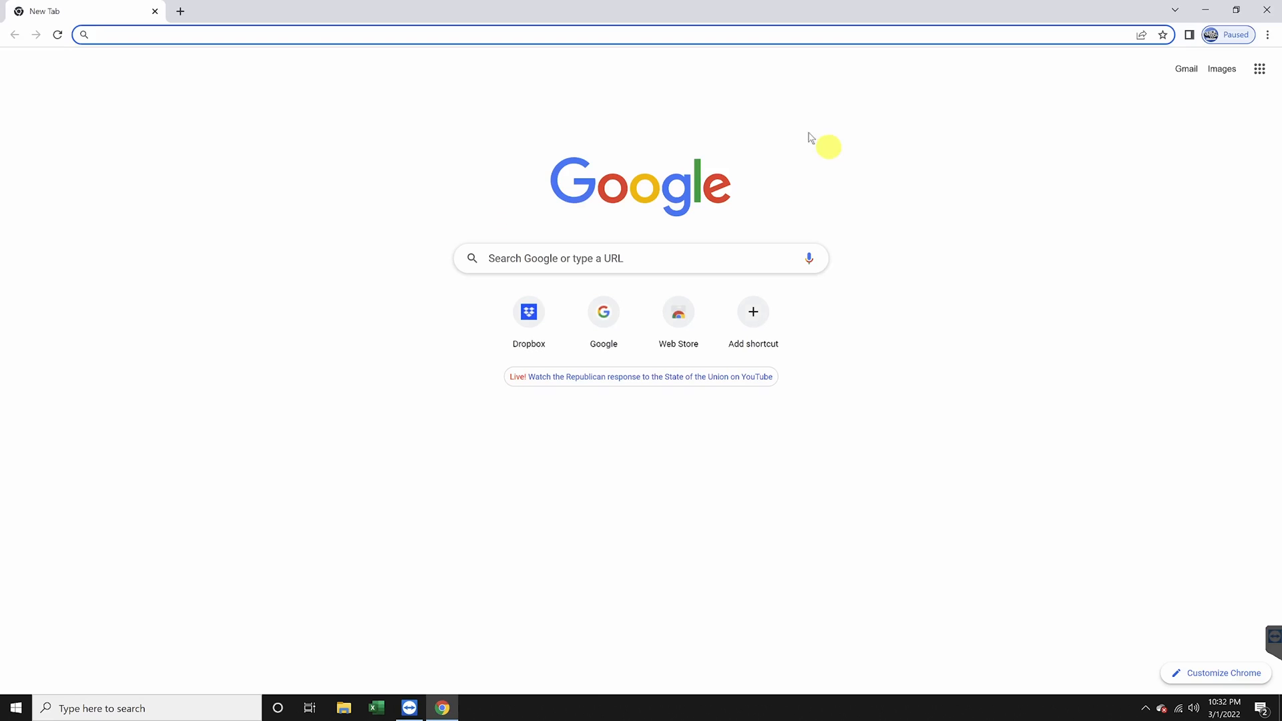
{"action": "mouse_move", "coordinate": [897, 391]}
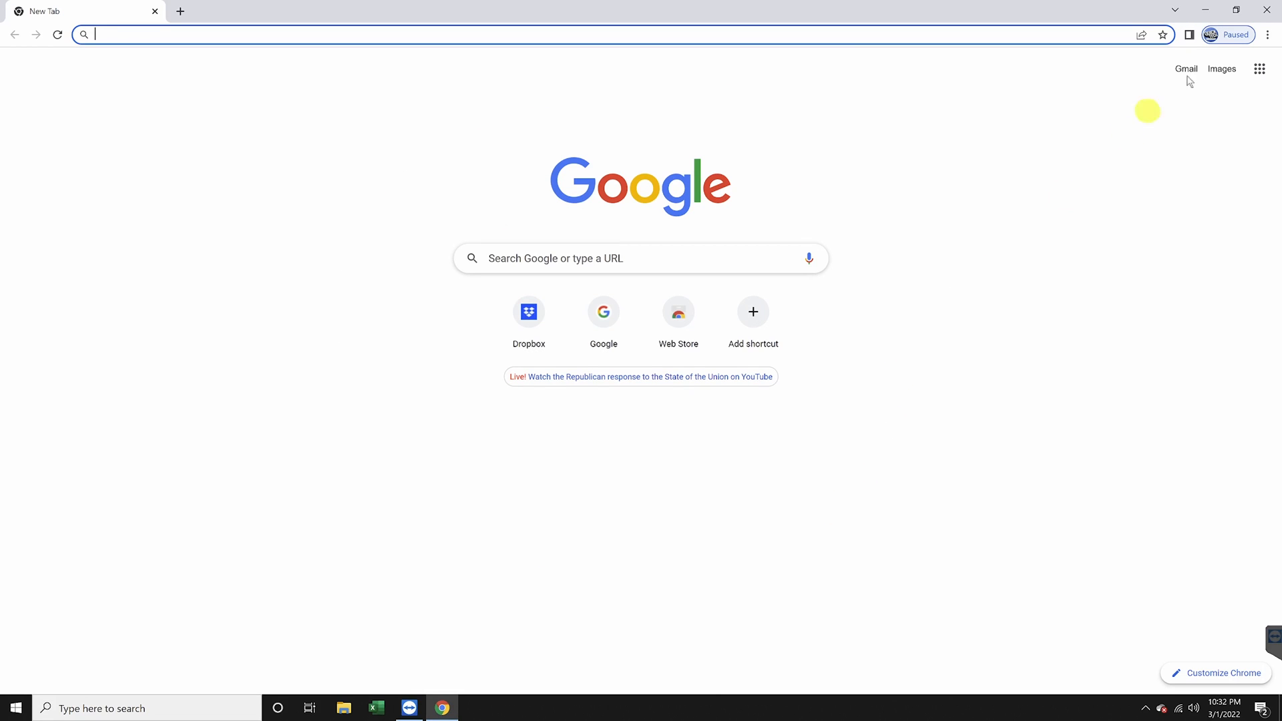
{"action": "left_click", "coordinate": [1267, 35]}
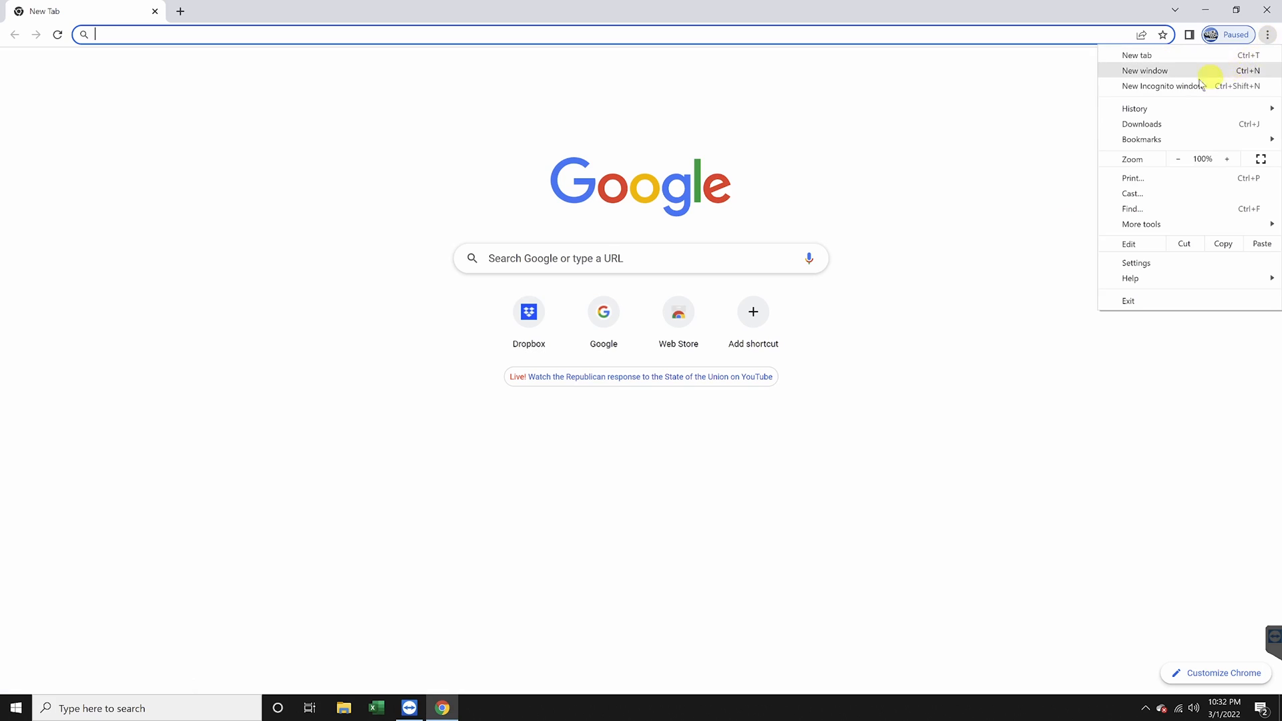
{"action": "left_click", "coordinate": [1165, 86]}
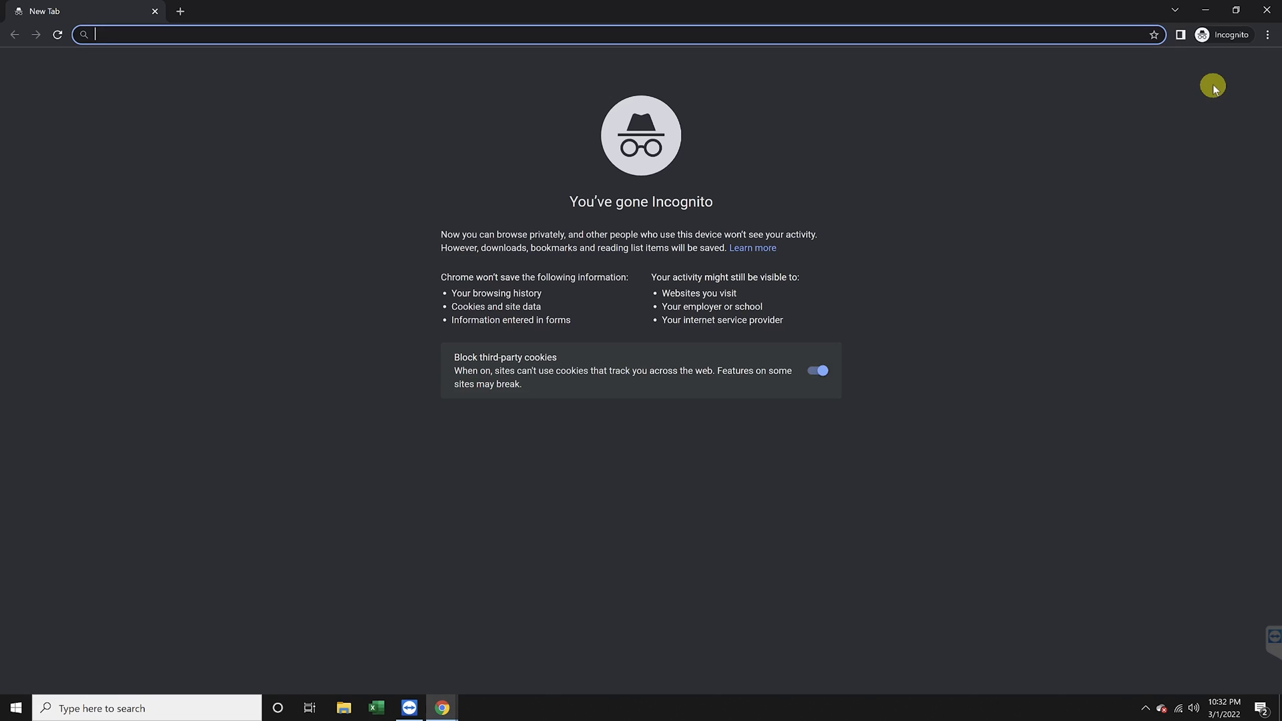
{"action": "mouse_move", "coordinate": [902, 180]}
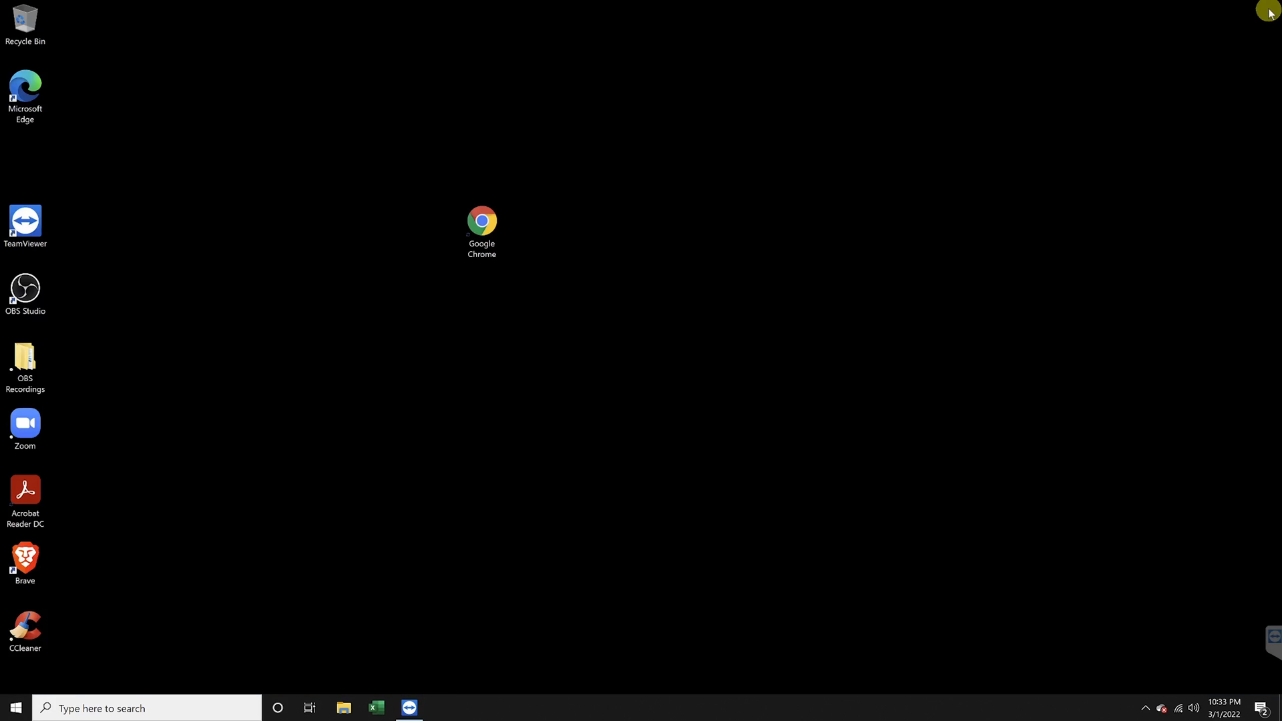
{"action": "mouse_move", "coordinate": [507, 211]}
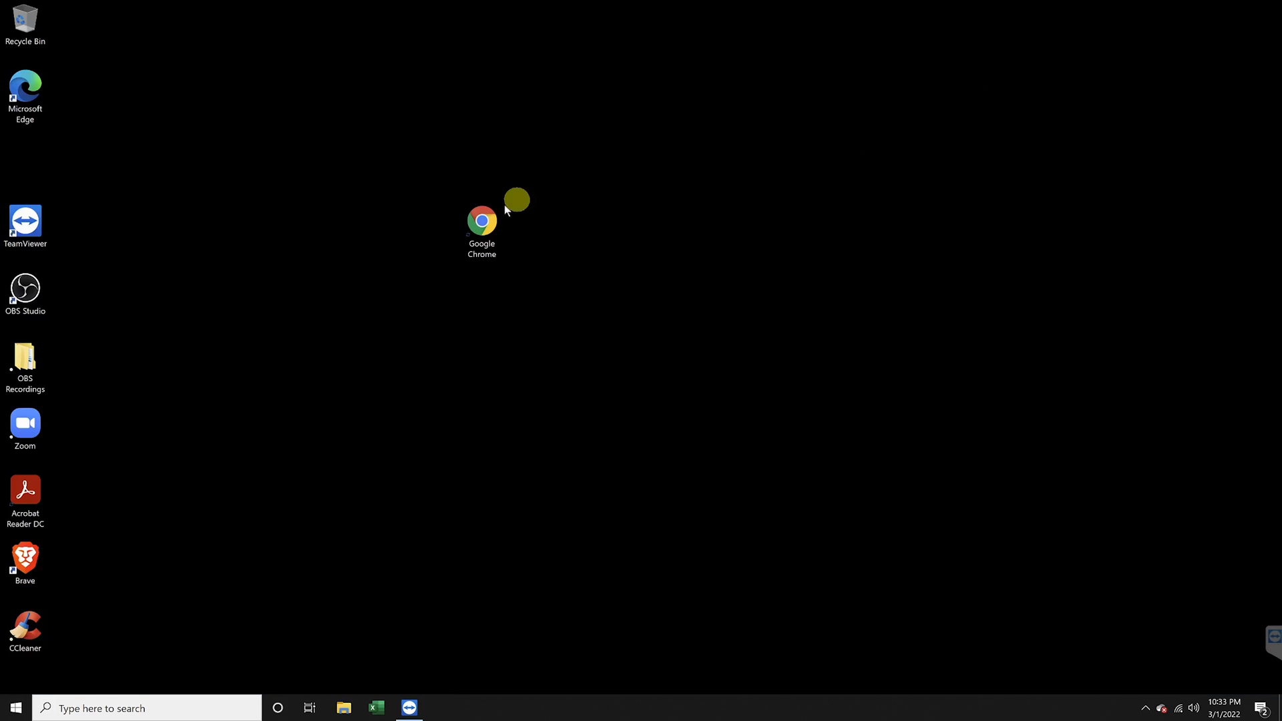
Step: Bring up the Google Chrome shortcut's Properties dialog from its right-click menu
{"action": "right_click", "coordinate": [482, 221]}
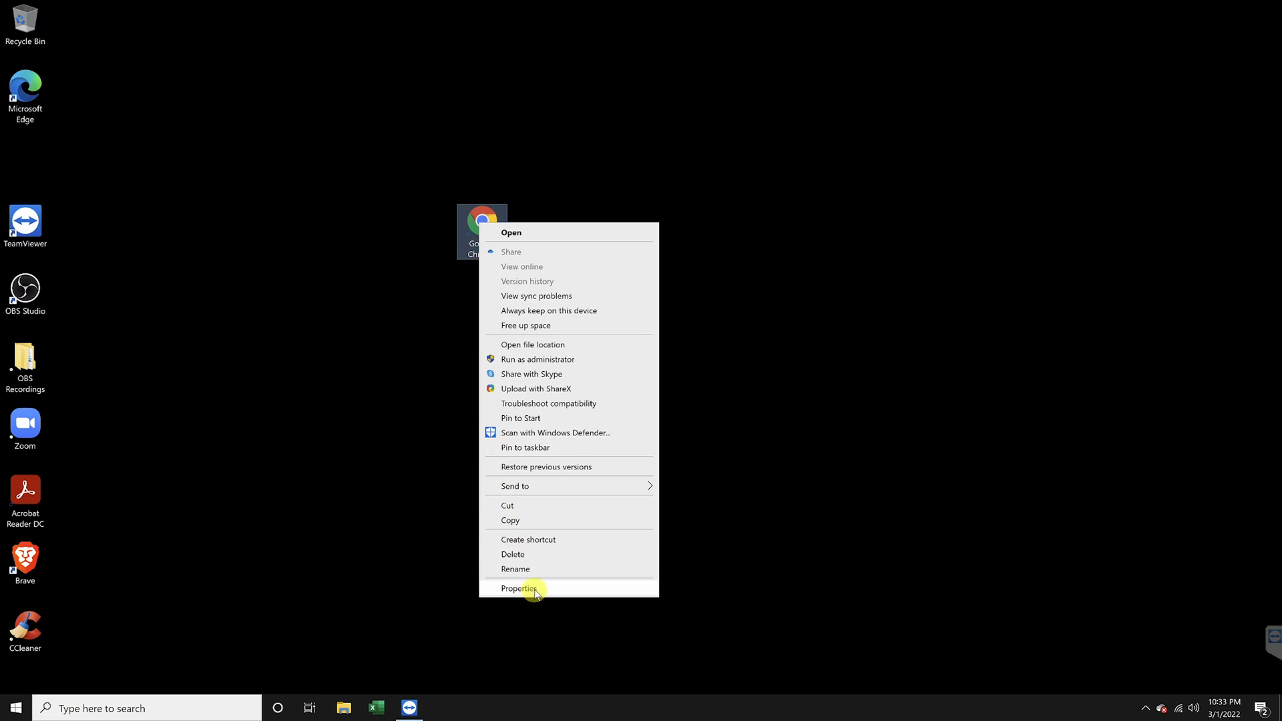
{"action": "left_click", "coordinate": [519, 589]}
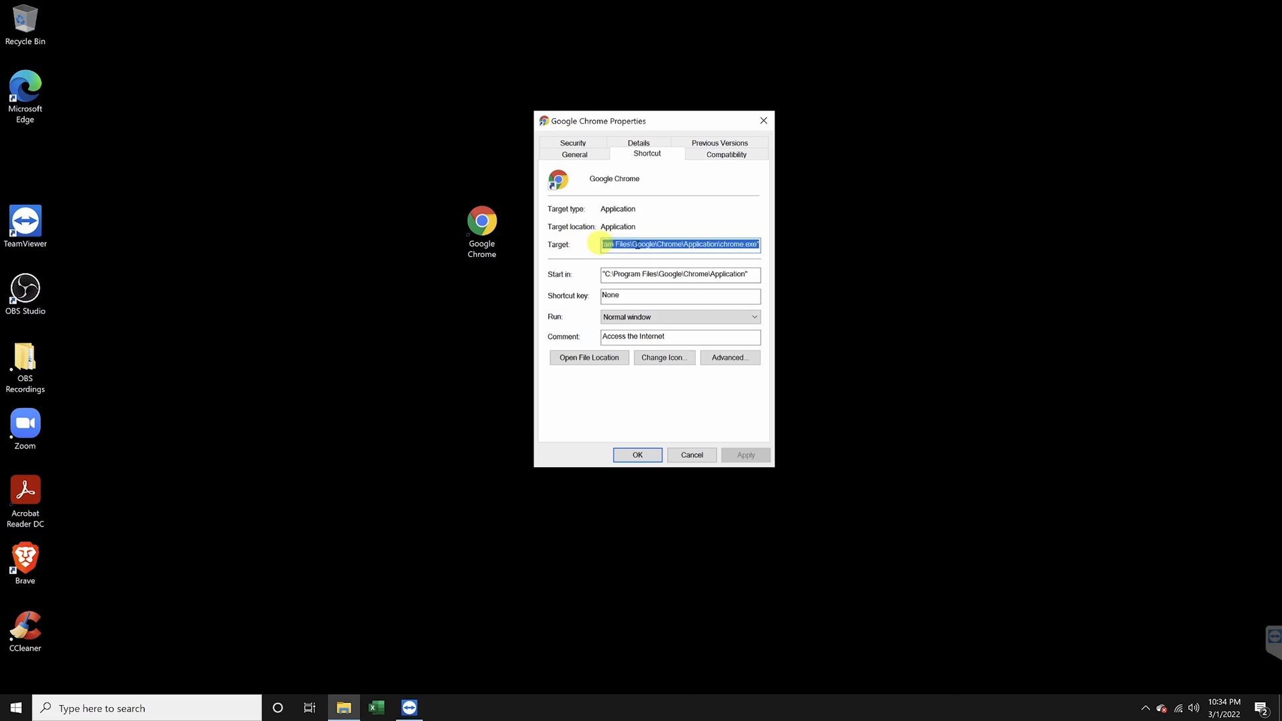
Step: Append -incognito to the shortcut's Target and save it with administrator permission
{"action": "left_click", "coordinate": [755, 245]}
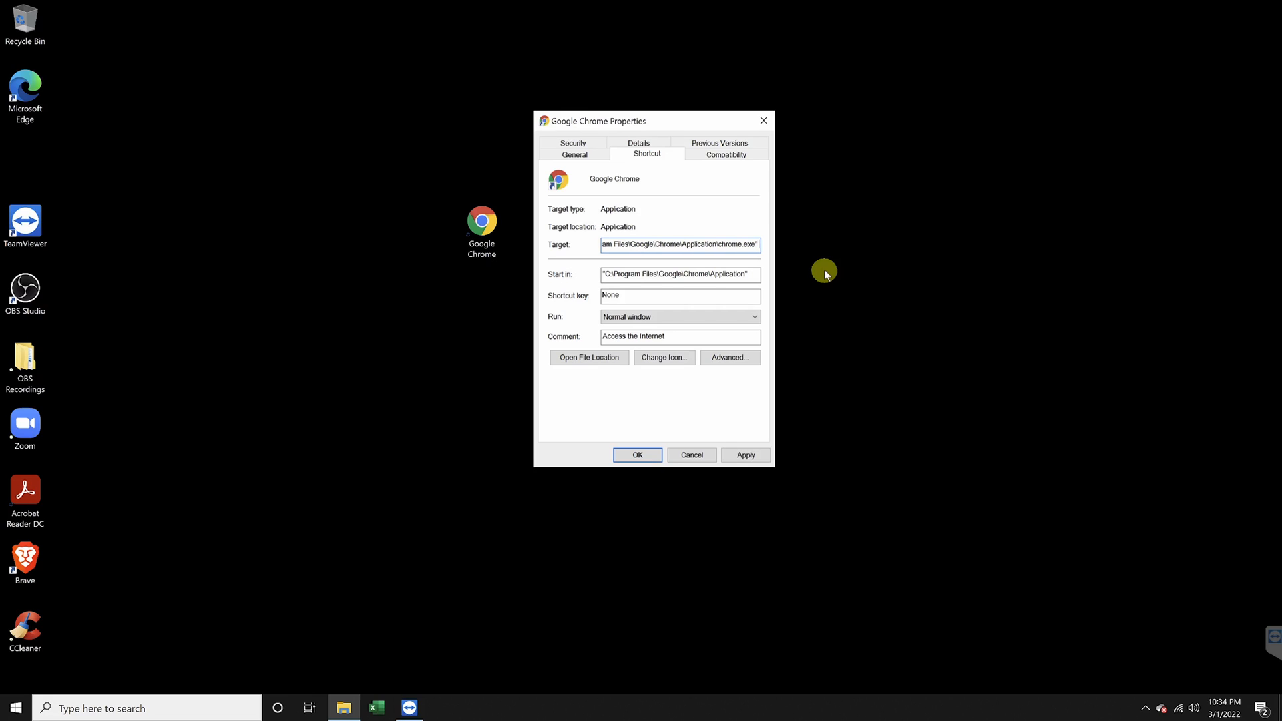
{"action": "type", "text": "-incognito"}
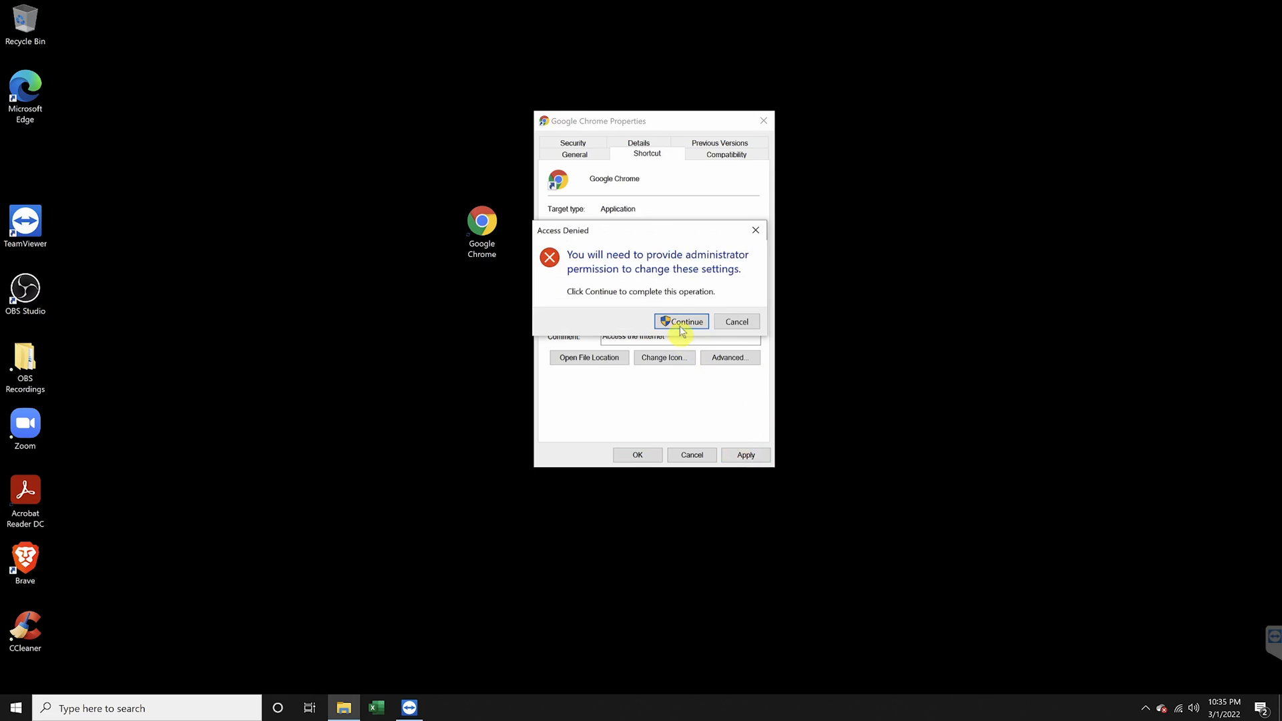
{"action": "left_click", "coordinate": [681, 321]}
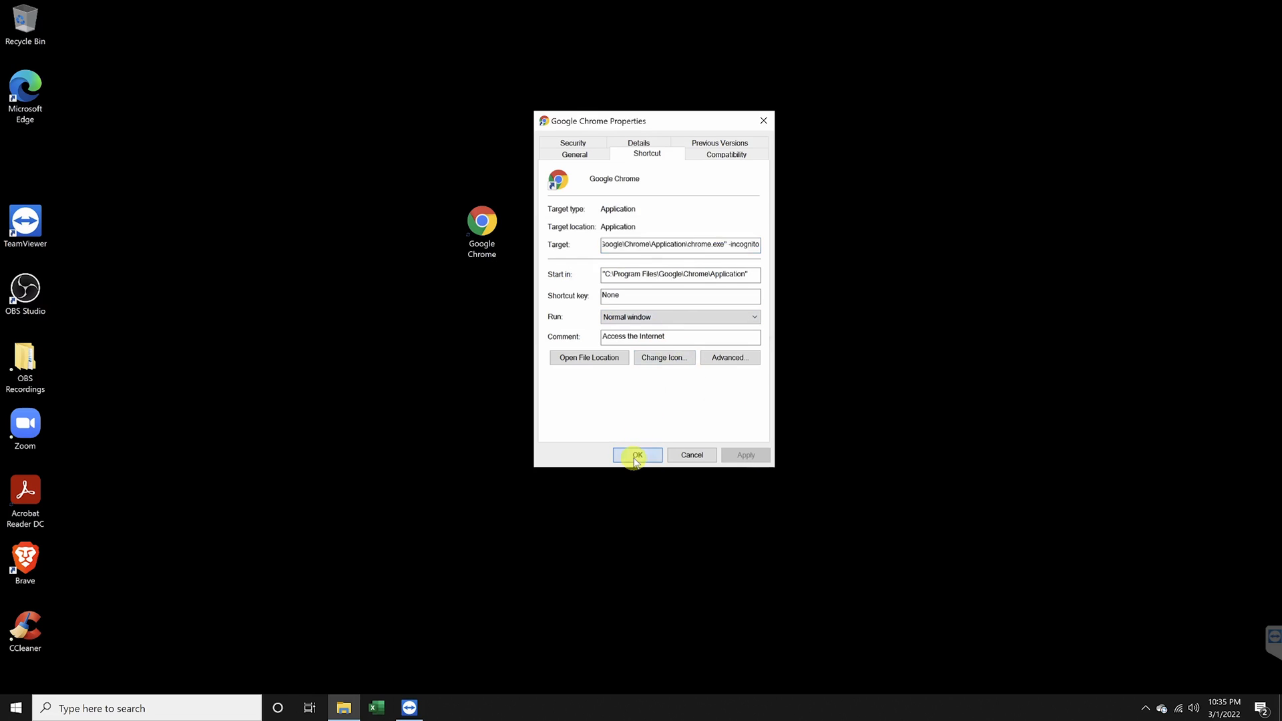
{"action": "left_click", "coordinate": [637, 454]}
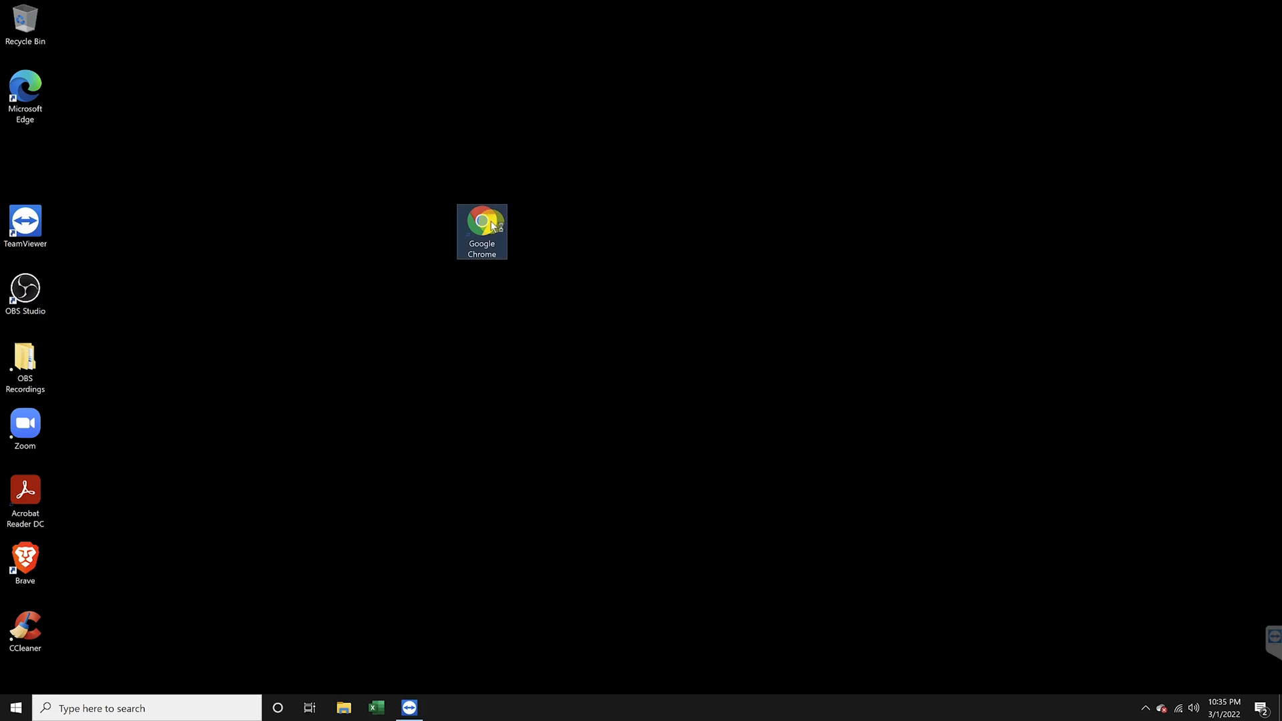
Step: Test that the shortcut opens Incognito directly, then reopen its Properties to verify
{"action": "double_click", "coordinate": [480, 231]}
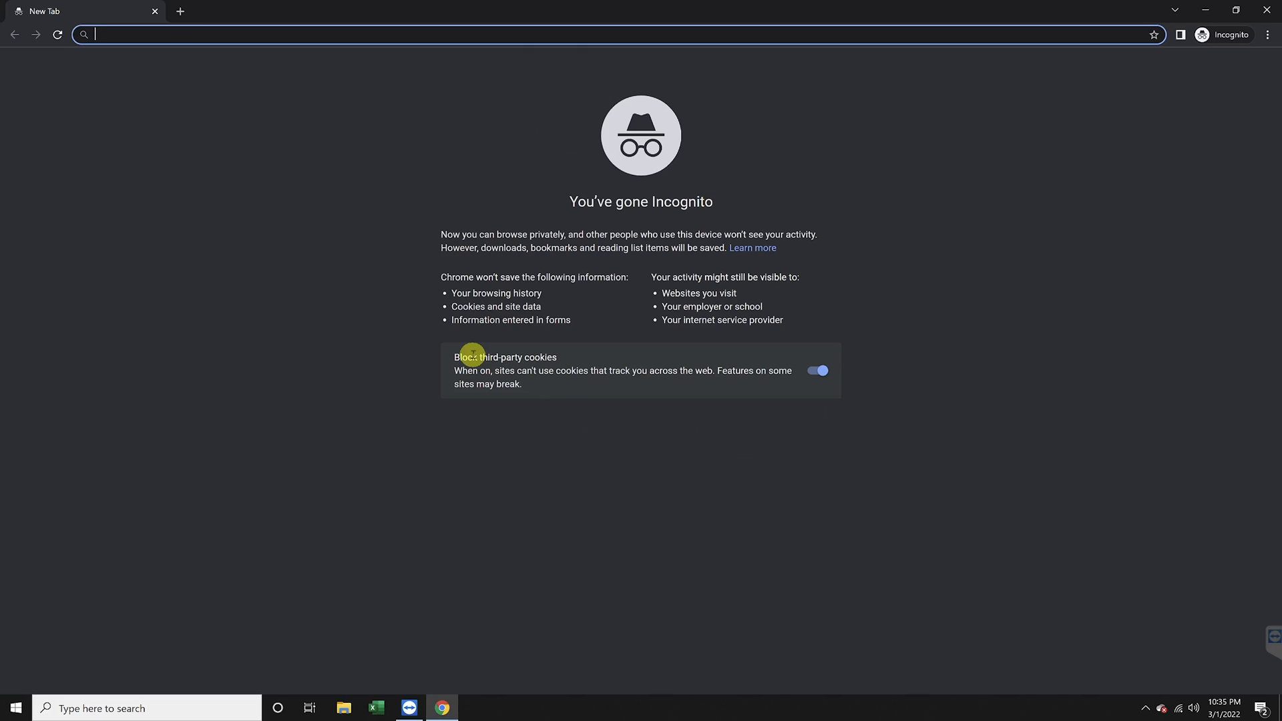
{"action": "right_click", "coordinate": [482, 231]}
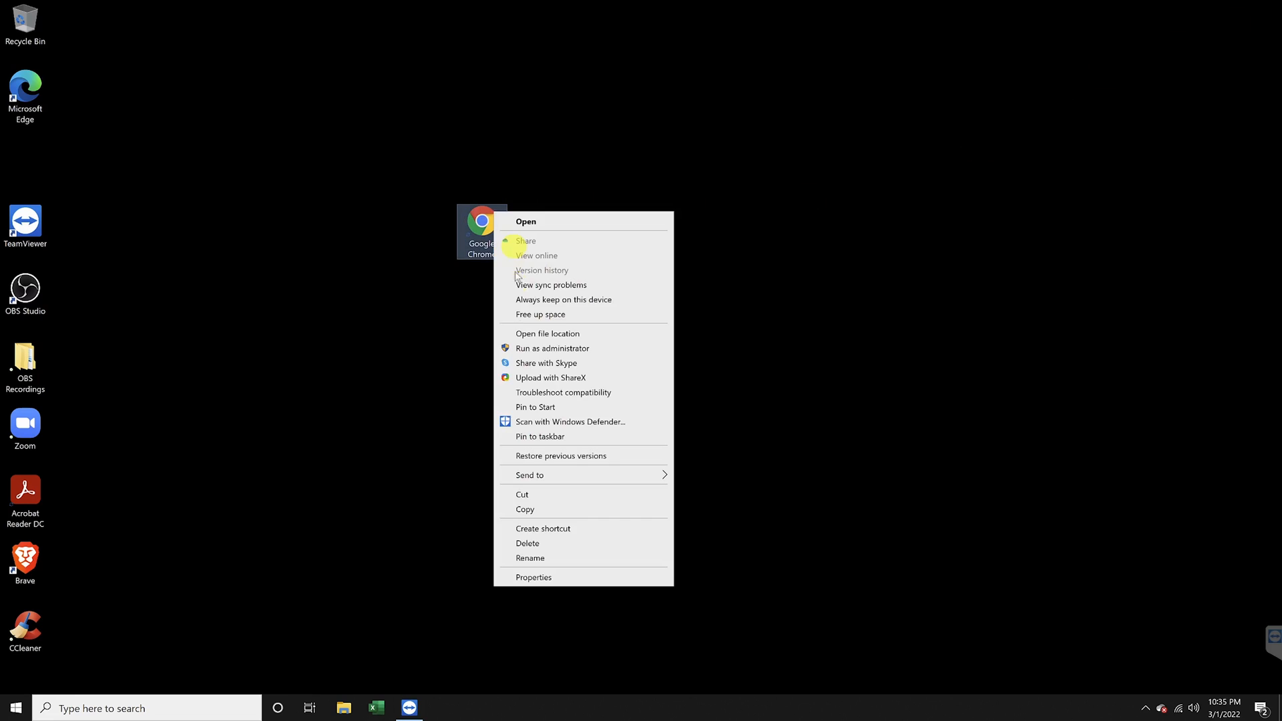
{"action": "left_click", "coordinate": [532, 576]}
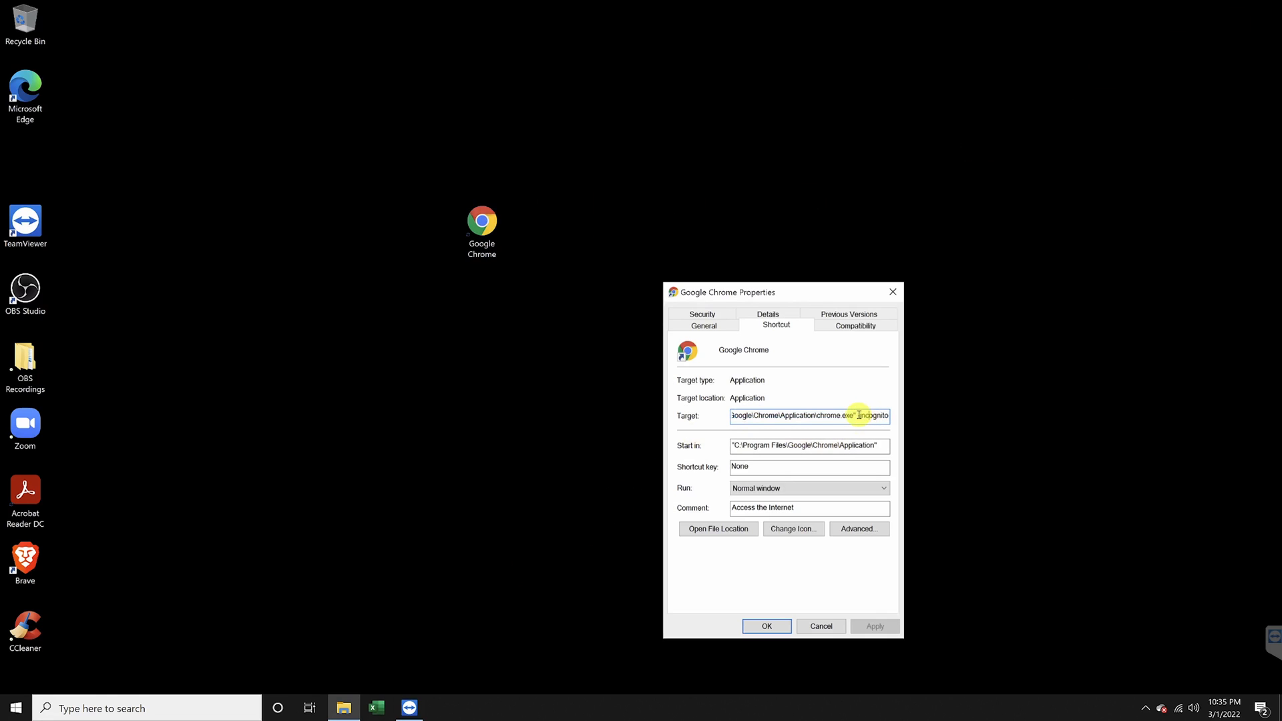